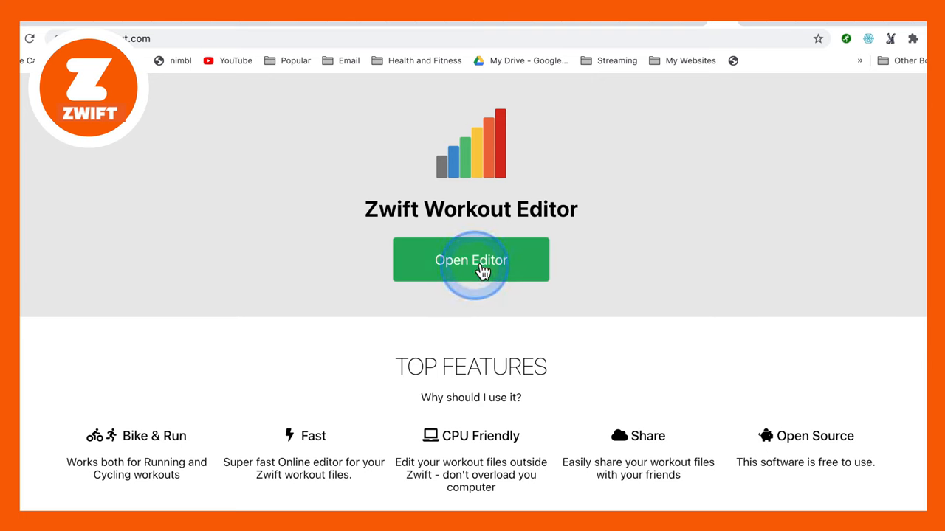
Start a blank running workout and switch its Duration Type from time to distance
{"action": "left_click", "coordinate": [470, 260]}
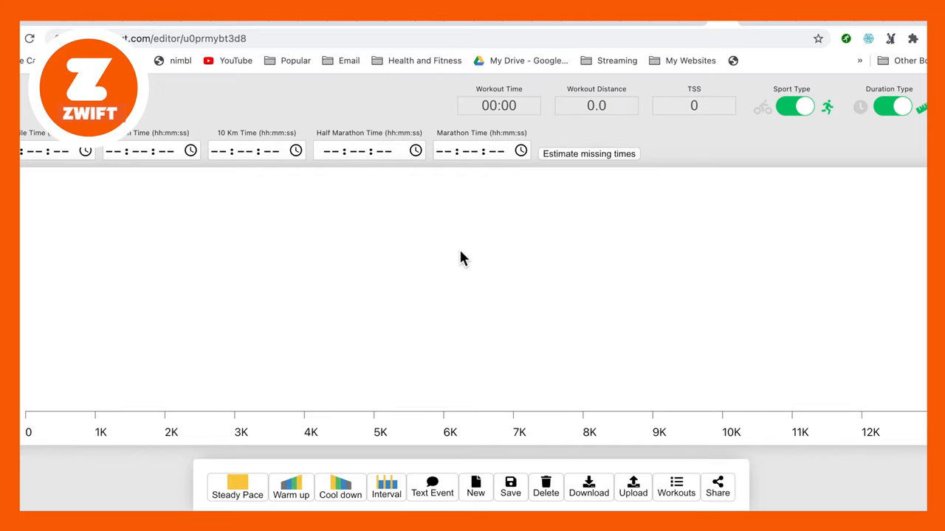
{"action": "left_click", "coordinate": [804, 106]}
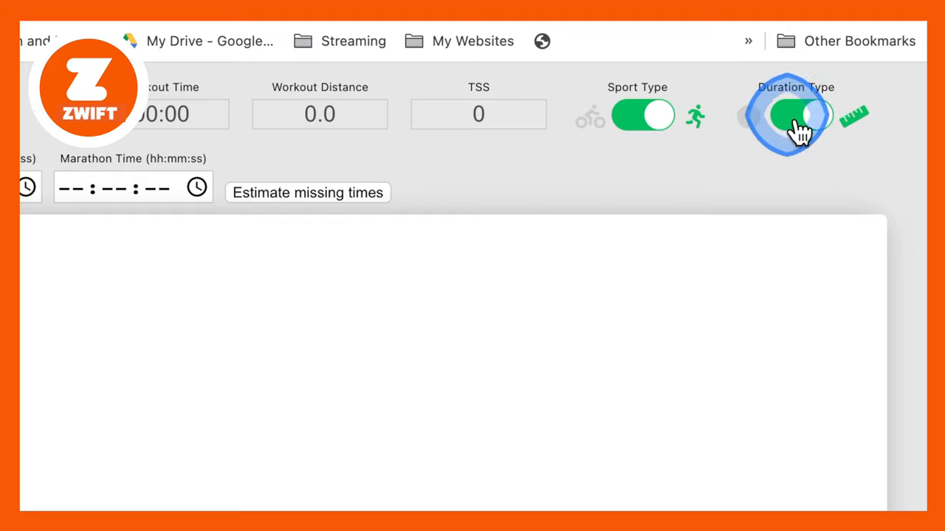
{"action": "left_click", "coordinate": [800, 115]}
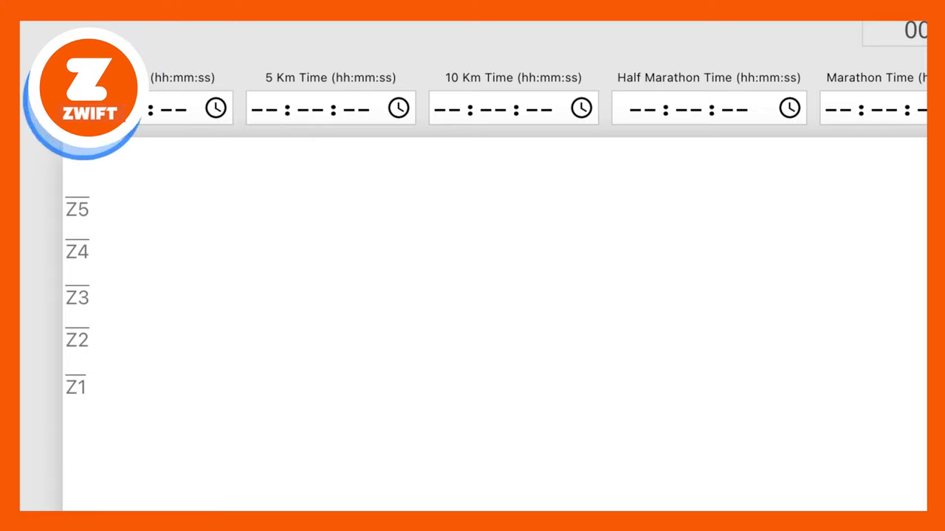
Enter a 00:20:00 5 km time and estimate the missing race times from it
{"action": "left_click", "coordinate": [310, 110]}
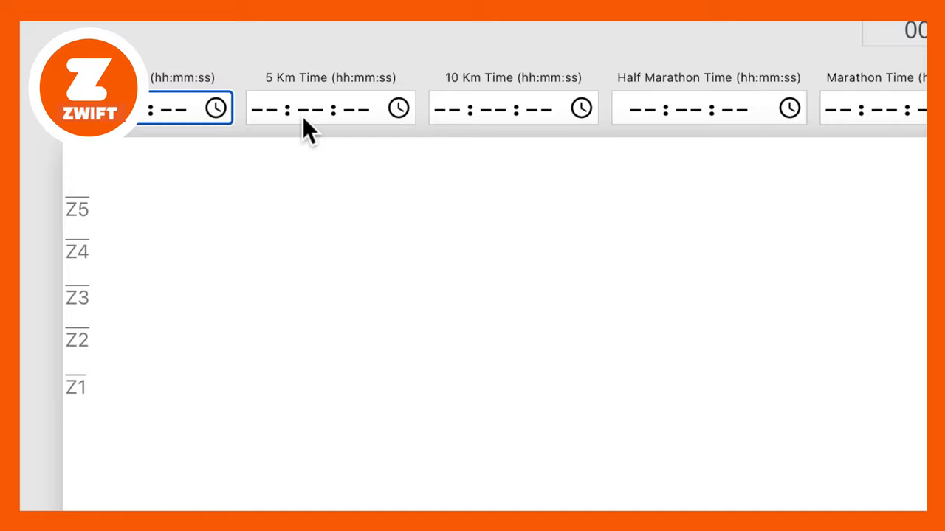
{"action": "left_click", "coordinate": [318, 110]}
{"action": "type", "text": "00"}
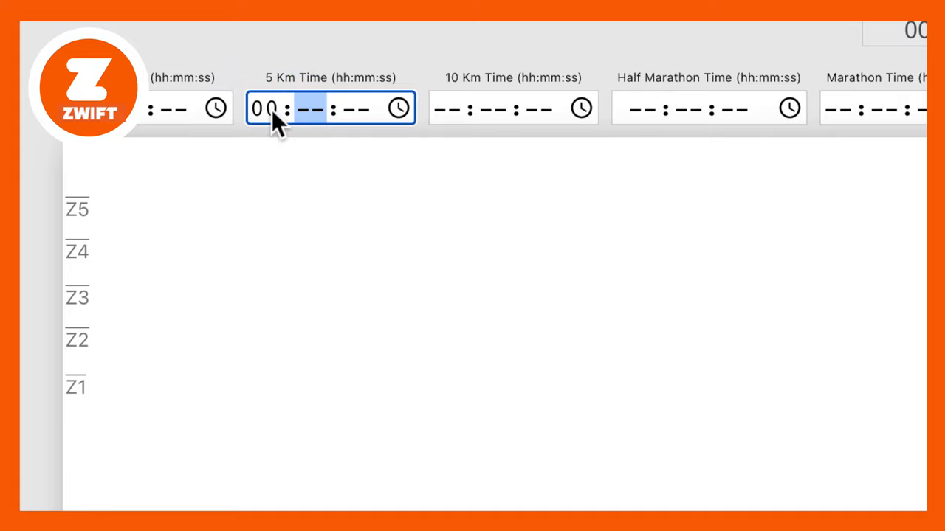
{"action": "type", "text": "20"}
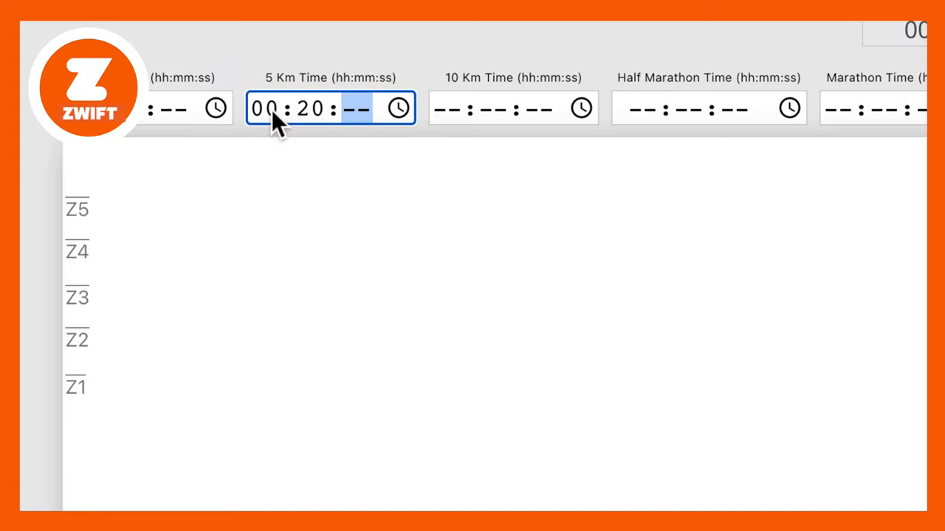
{"action": "type", "text": "00"}
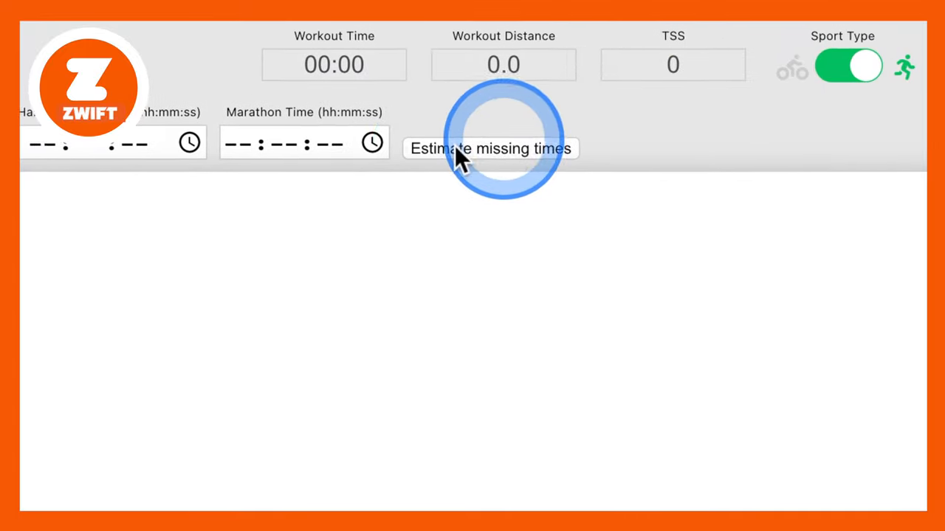
{"action": "left_click", "coordinate": [490, 147]}
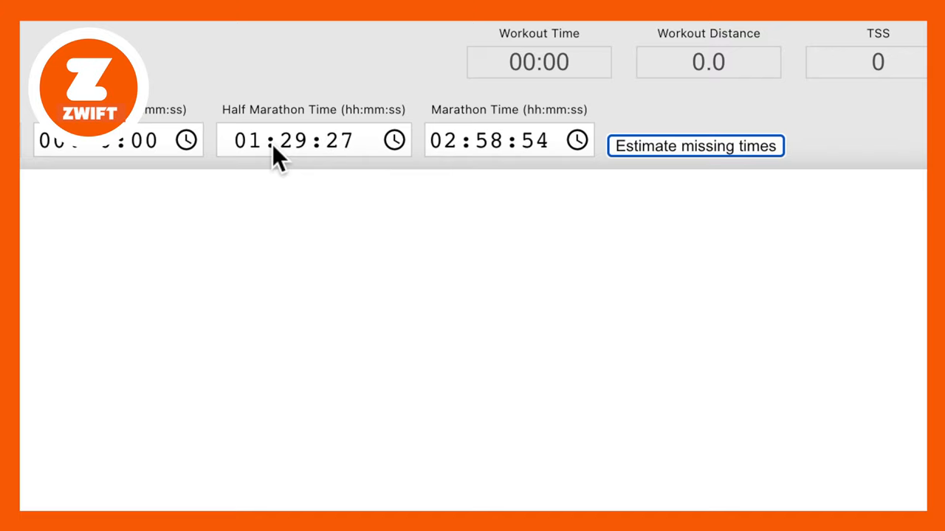
{"action": "left_click", "coordinate": [292, 140]}
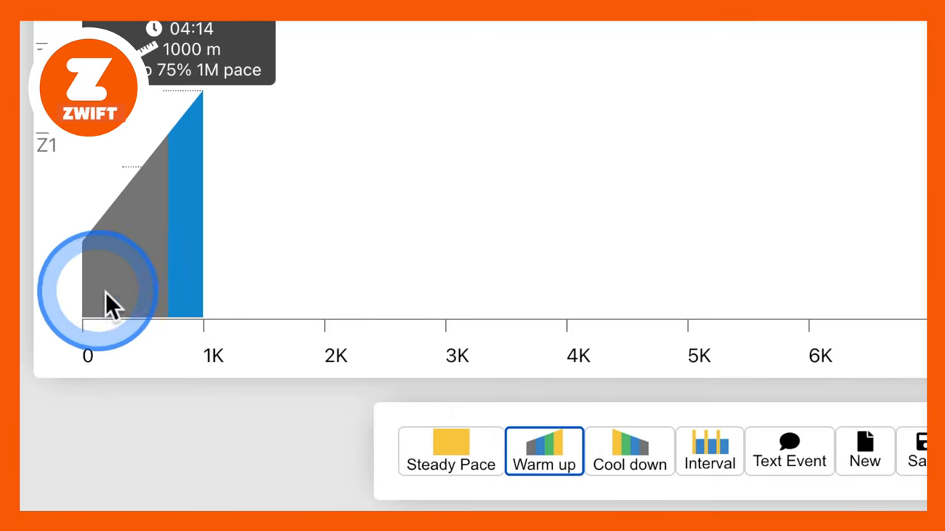
Stretch the warm-up block to about 2000 m and set its reference to 5K Pace
{"action": "left_click_drag", "start_coordinate": [111, 303], "coordinate": [207, 288]}
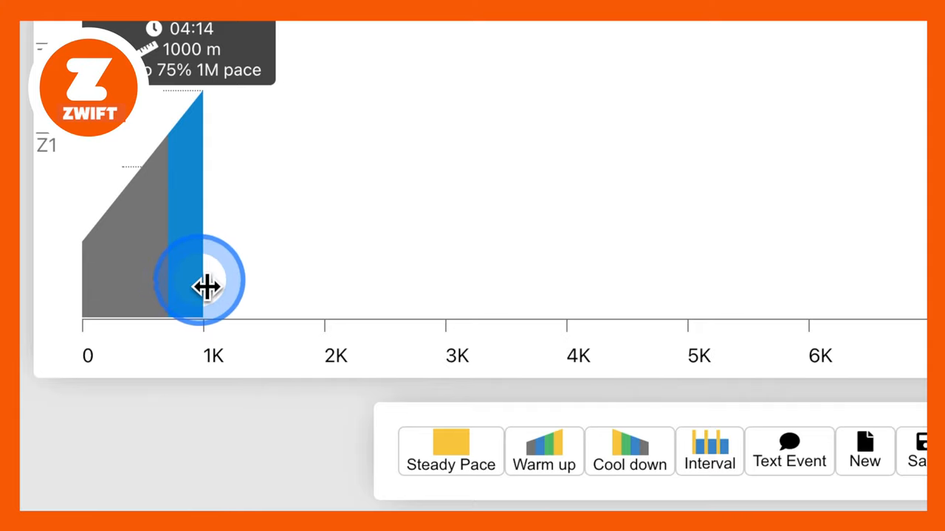
{"action": "left_click_drag", "start_coordinate": [207, 286], "coordinate": [331, 284]}
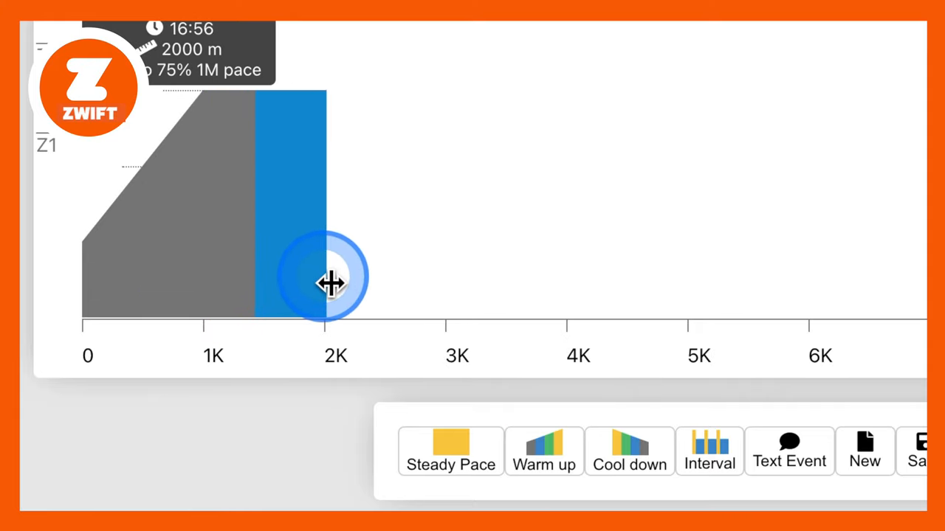
{"action": "left_click_drag", "start_coordinate": [331, 283], "coordinate": [313, 279]}
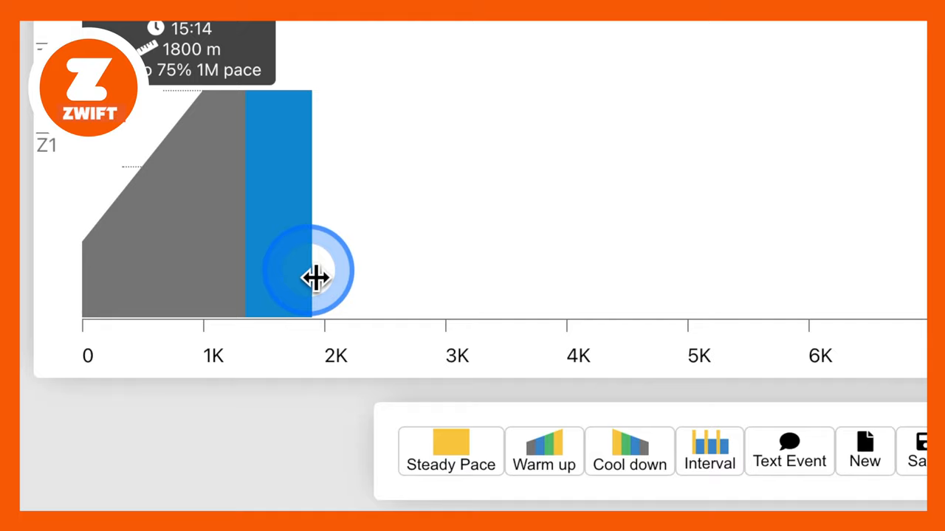
{"action": "left_click_drag", "start_coordinate": [313, 269], "coordinate": [328, 258]}
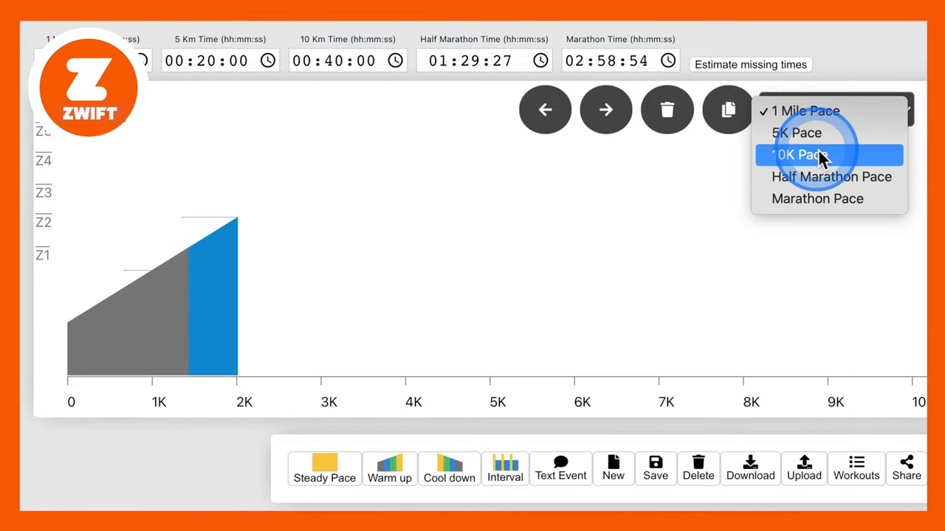
{"action": "mouse_move", "coordinate": [796, 133]}
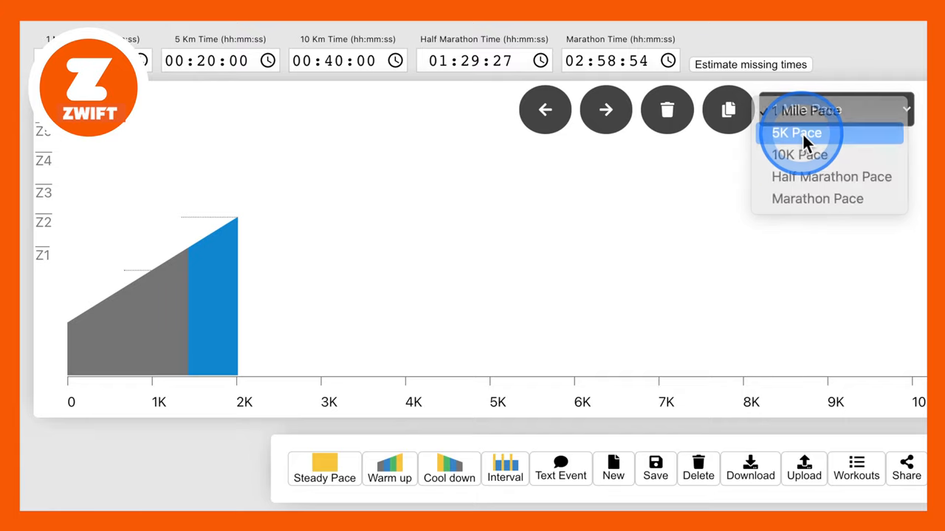
{"action": "left_click", "coordinate": [795, 133]}
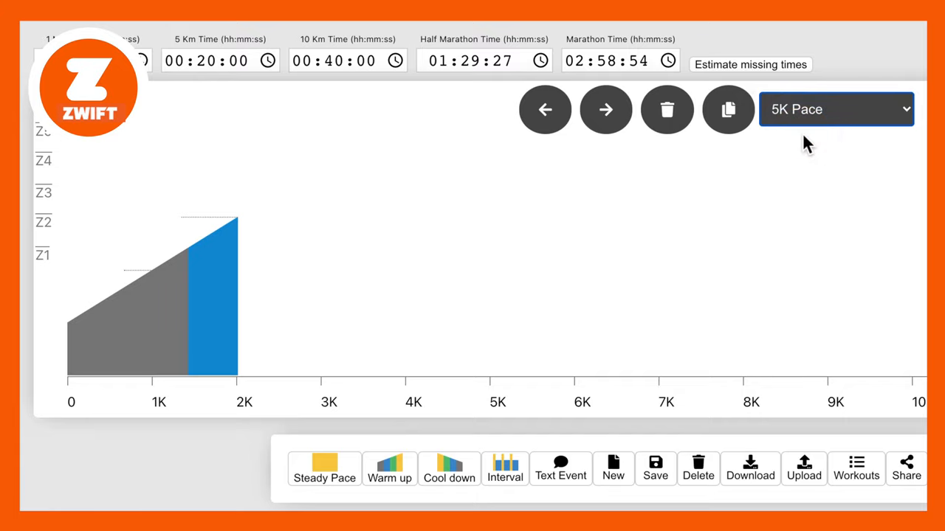
{"action": "mouse_move", "coordinate": [189, 295]}
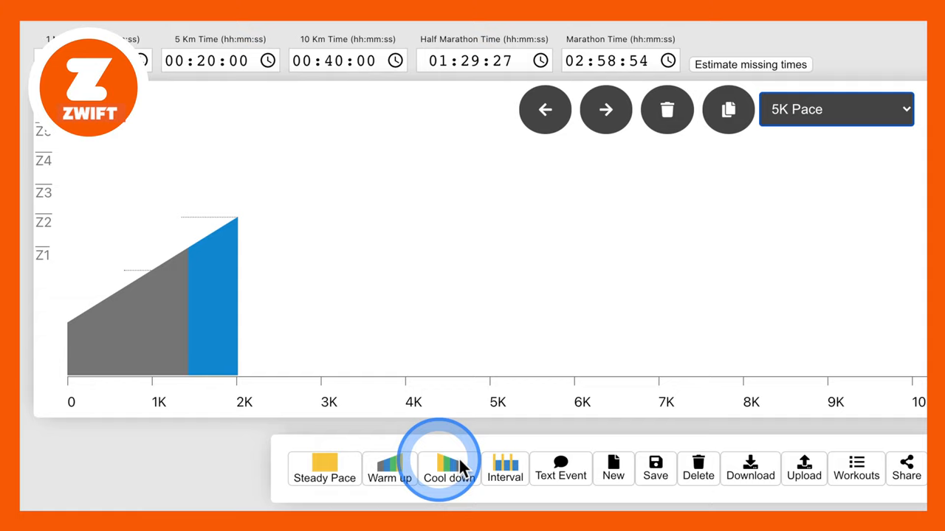
Add an interval set of eight 200 m repeats at 5K pace with 200 m recoveries
{"action": "left_click", "coordinate": [505, 469]}
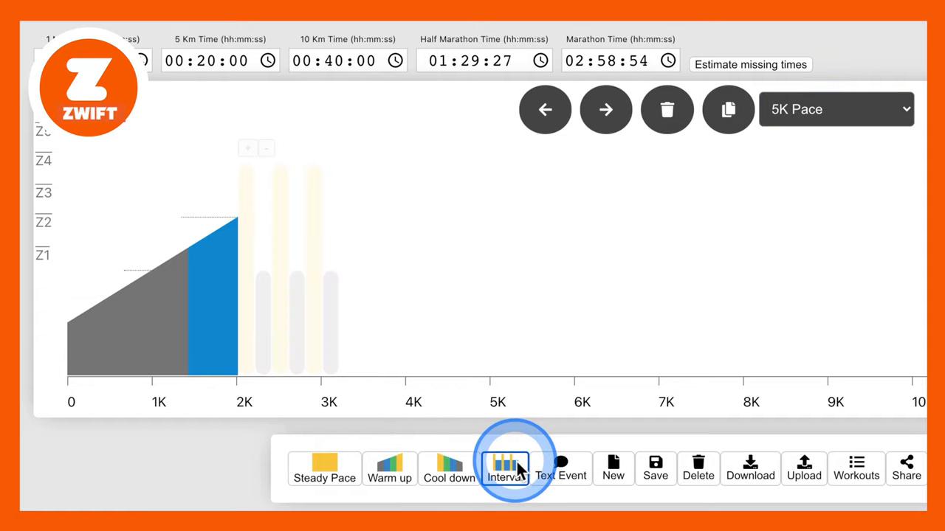
{"action": "left_click", "coordinate": [505, 470]}
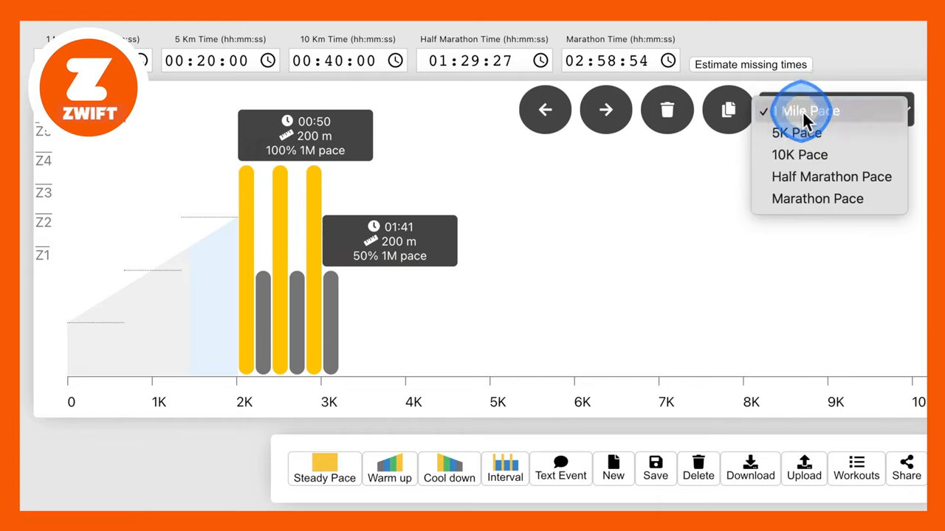
{"action": "left_click", "coordinate": [796, 133]}
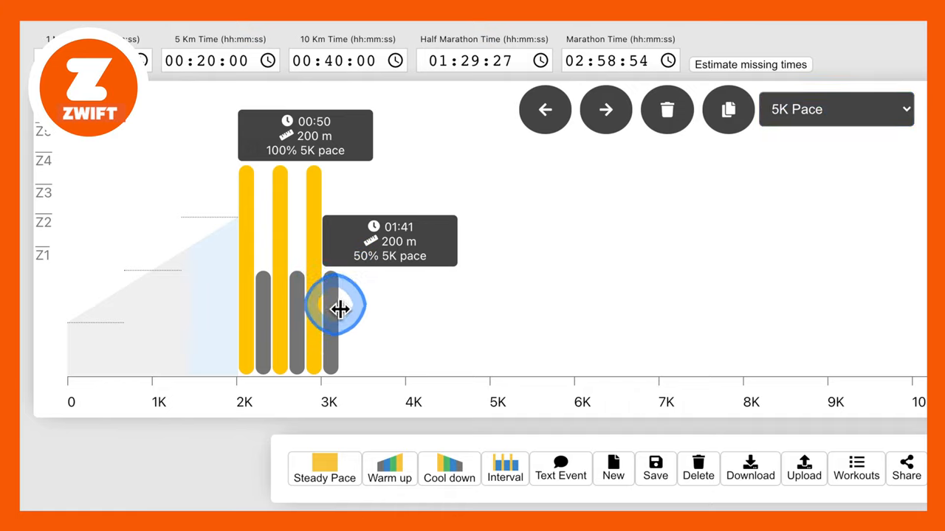
{"action": "left_click_drag", "start_coordinate": [339, 306], "coordinate": [413, 306]}
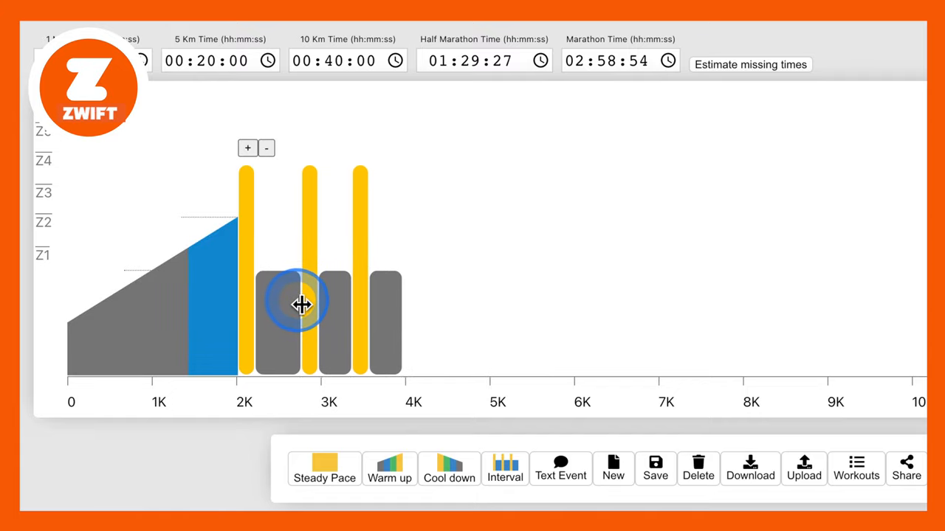
{"action": "left_click_drag", "start_coordinate": [301, 304], "coordinate": [283, 306]}
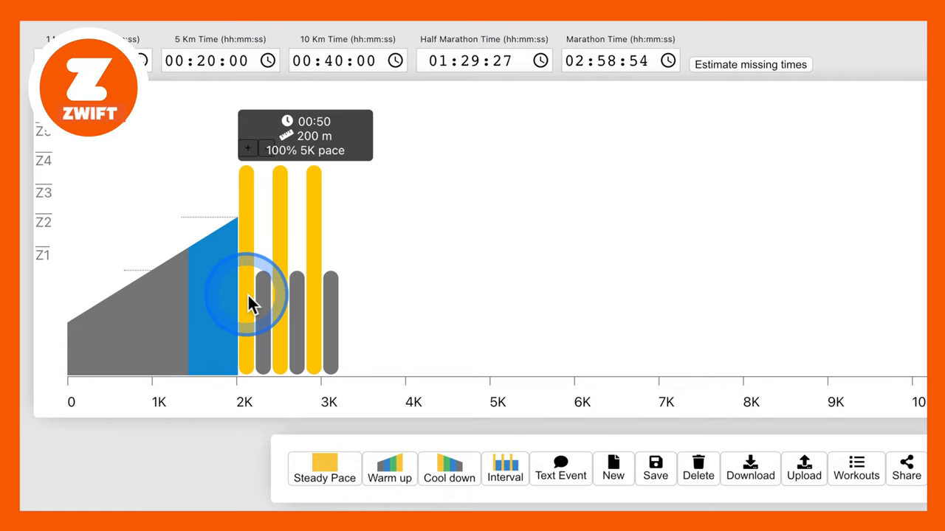
{"action": "left_click", "coordinate": [263, 303]}
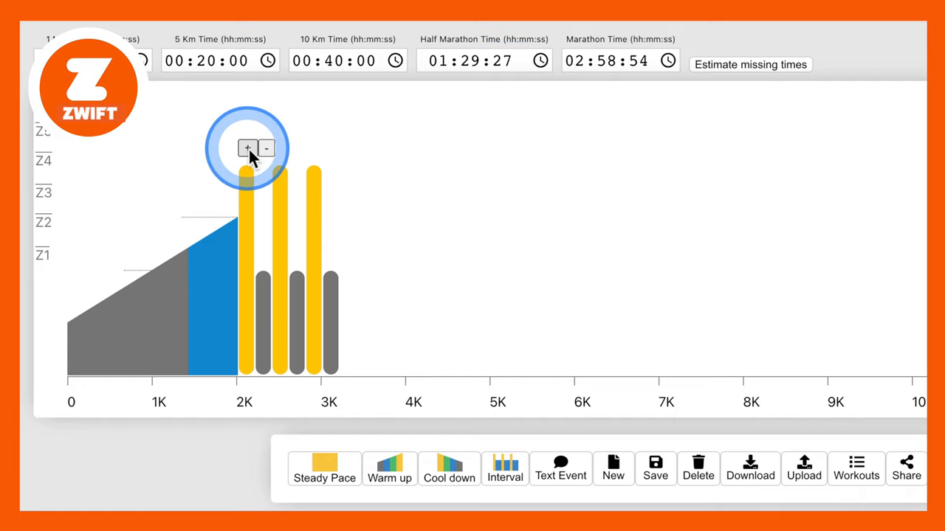
{"action": "left_click", "coordinate": [248, 148]}
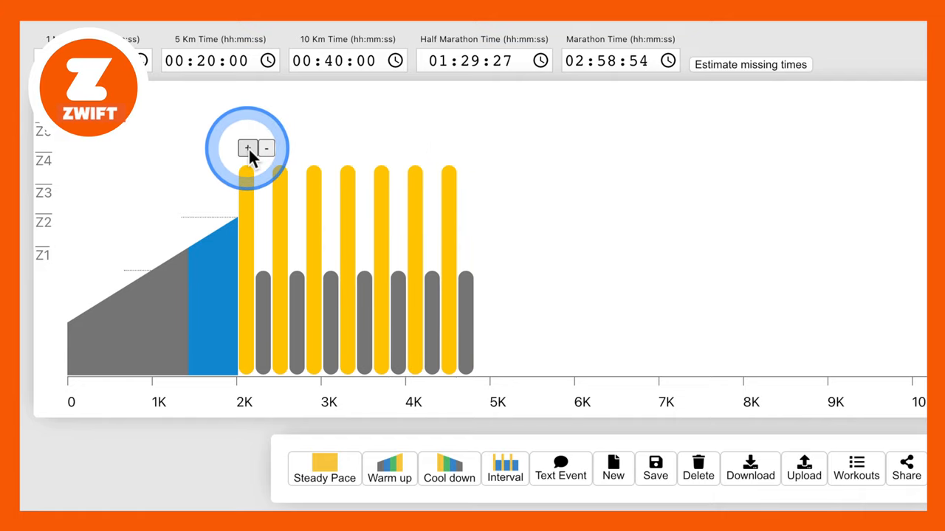
{"action": "left_click", "coordinate": [247, 147]}
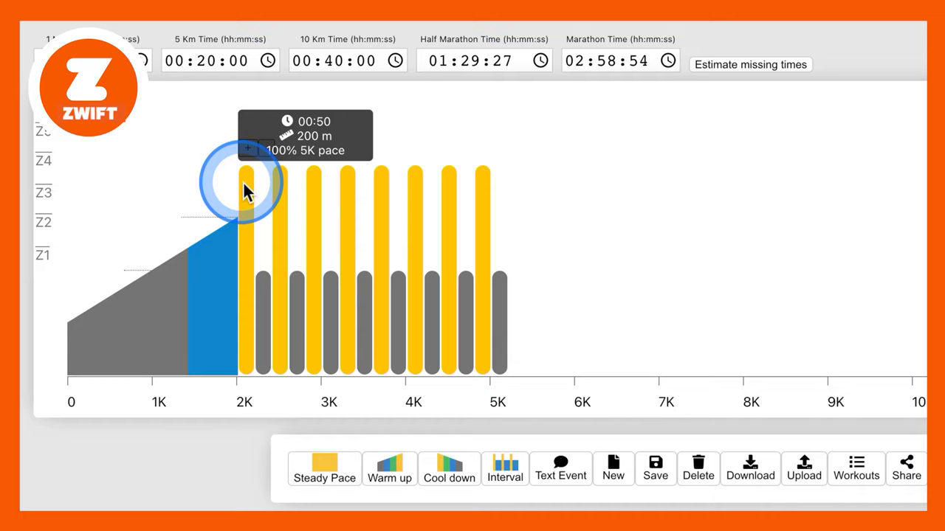
{"action": "mouse_move", "coordinate": [401, 204]}
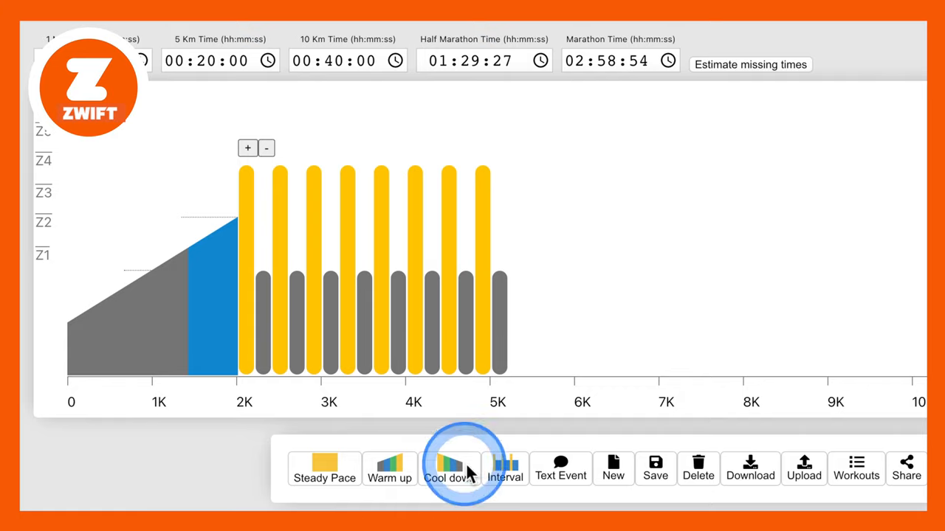
Append a cool-down after the intervals and reshape it to about 1600 m
{"action": "left_click", "coordinate": [449, 469]}
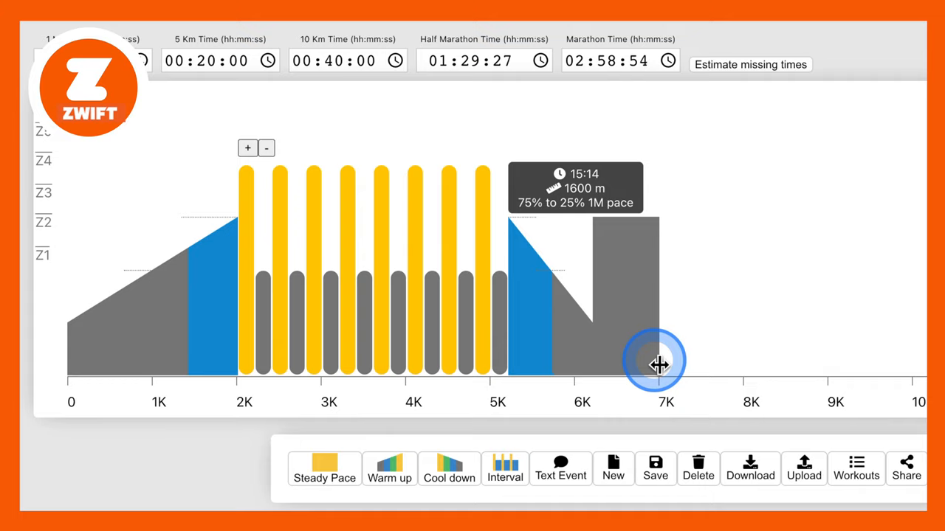
{"action": "left_click_drag", "start_coordinate": [657, 361], "coordinate": [564, 339]}
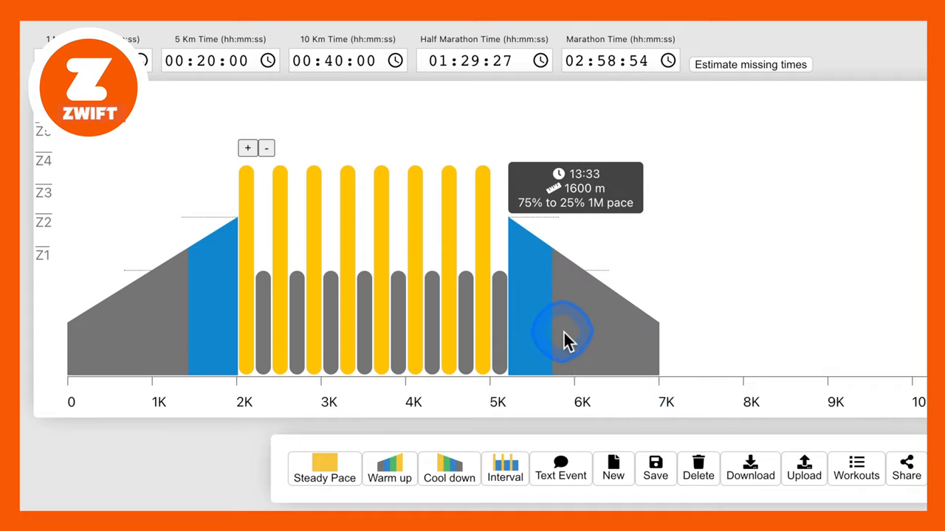
Switch the cool-down's pace reference from 1 mile pace to 5K Pace
{"action": "left_click", "coordinate": [564, 333]}
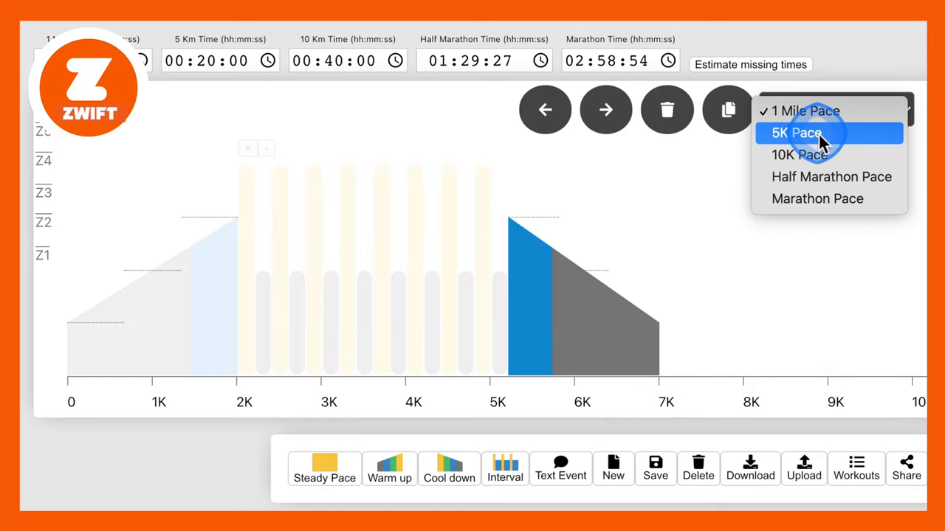
{"action": "left_click", "coordinate": [796, 132]}
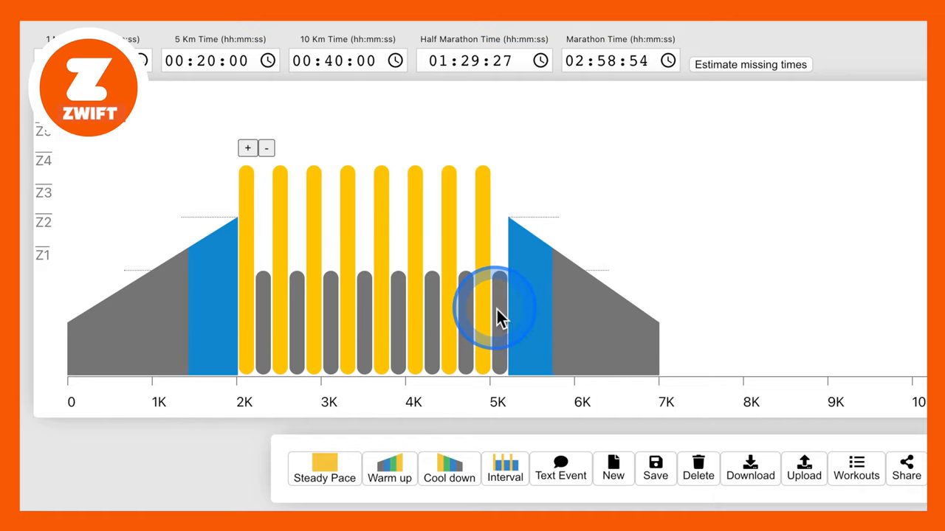
{"action": "left_click", "coordinate": [487, 310]}
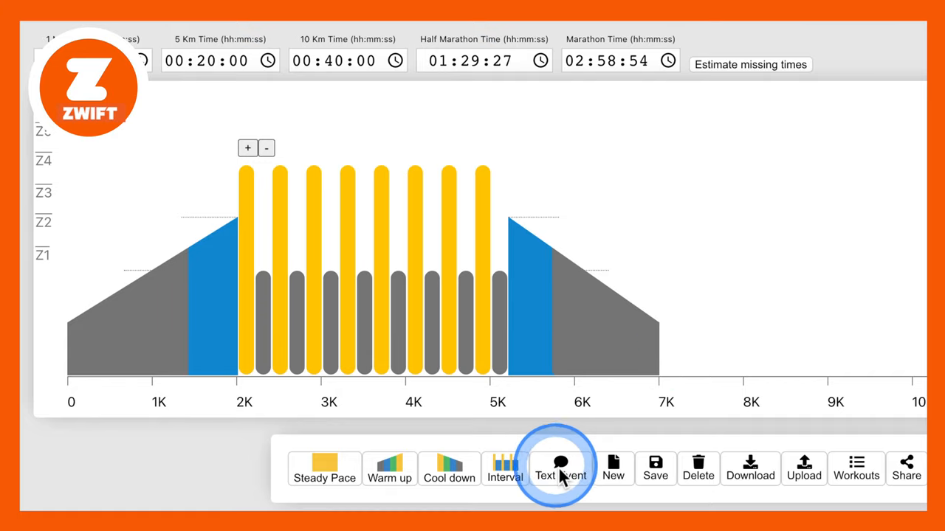
Add a text event at 500 m and begin the 'Hello welcome' message, erasing the typo
{"action": "left_click", "coordinate": [561, 469]}
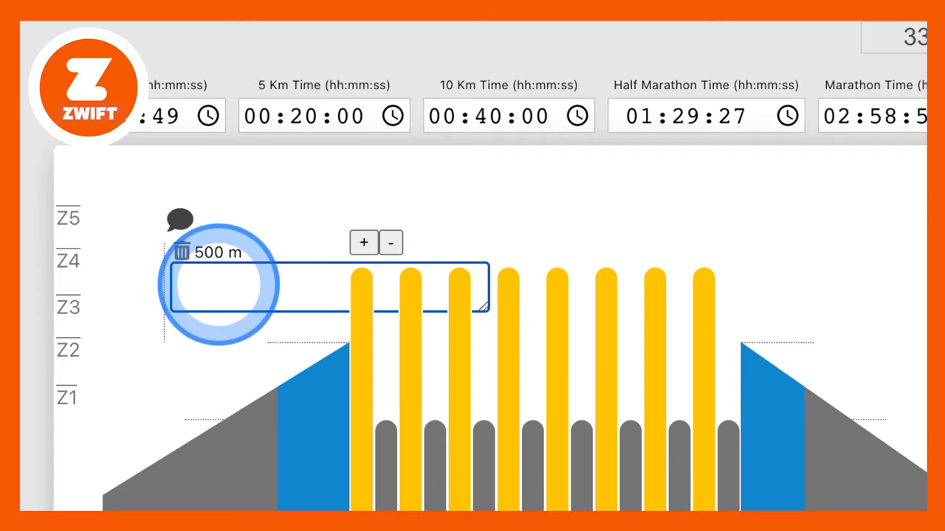
{"action": "type", "text": "Hello wleco"}
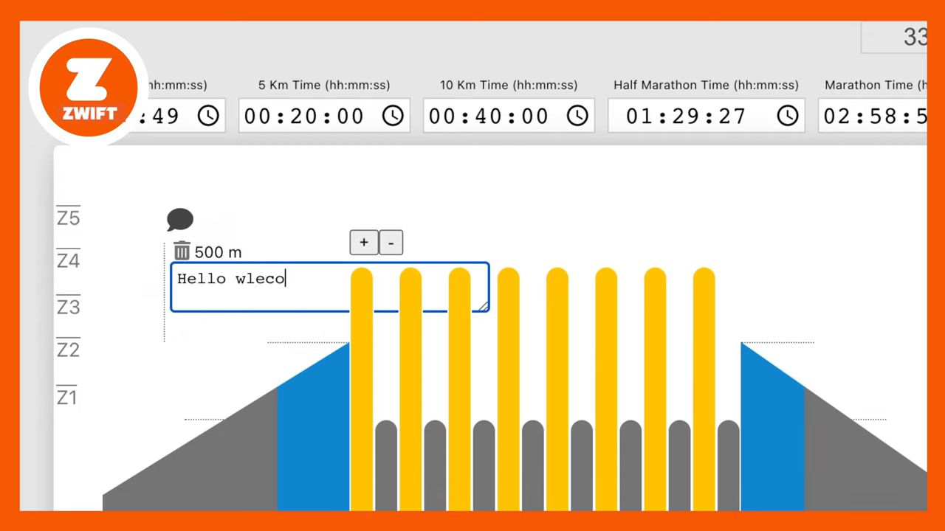
{"action": "type", "text": "me"}
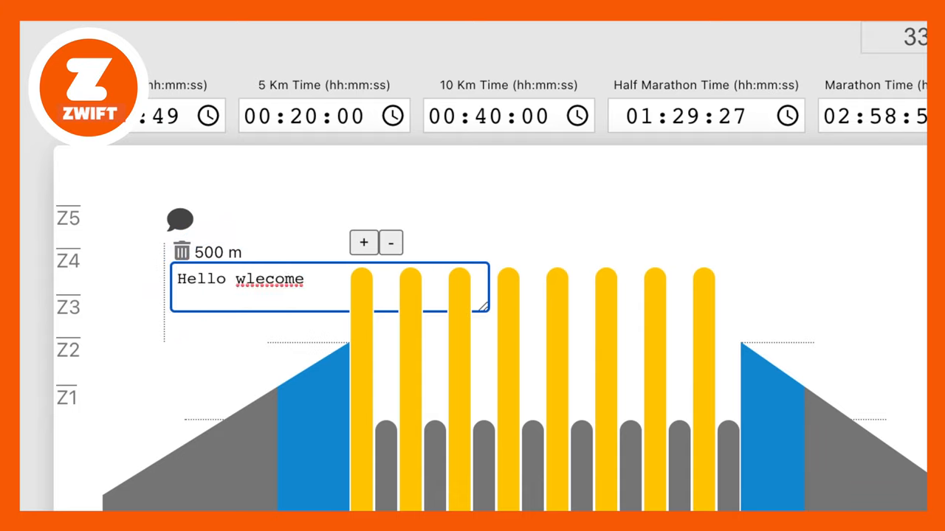
{"action": "key", "text": "Backspace"}
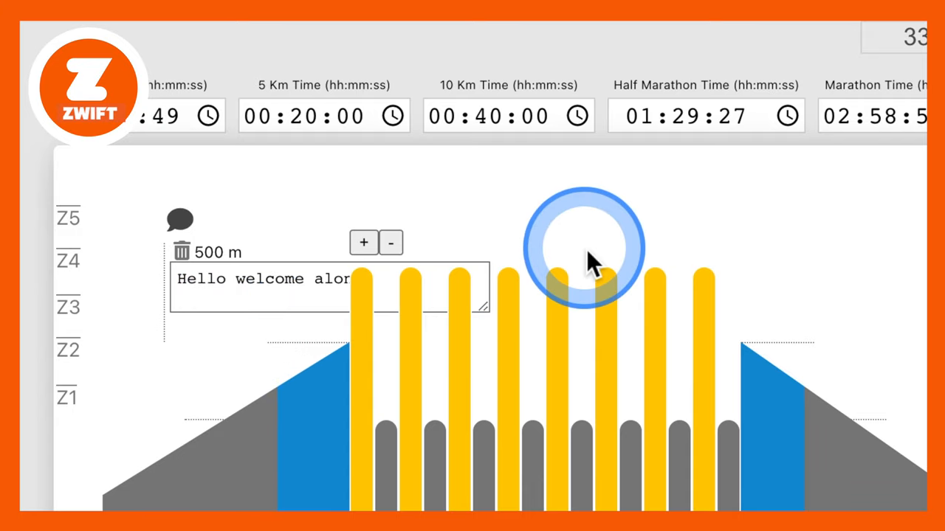
Add a 'Hello welcome alon…' text event at 2020 m and an empty one at 5240 m
{"action": "left_click", "coordinate": [583, 248]}
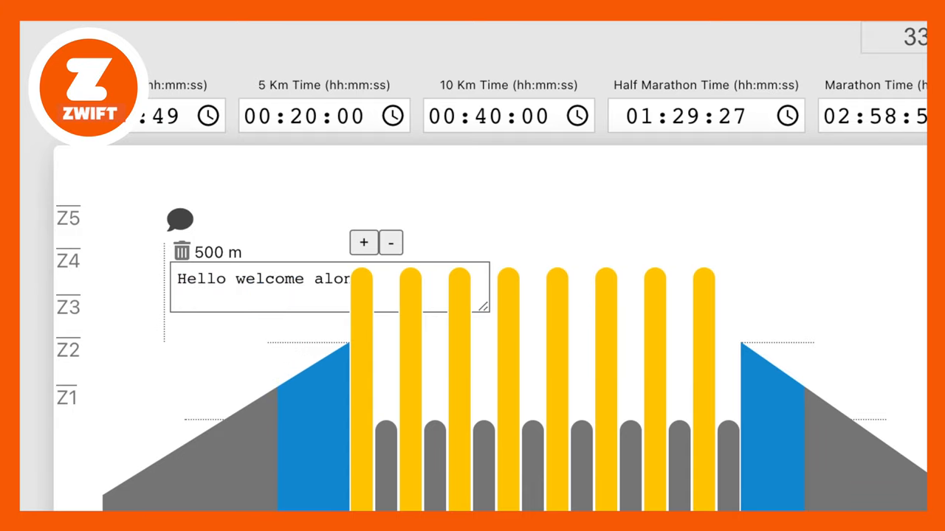
{"action": "left_click", "coordinate": [117, 219]}
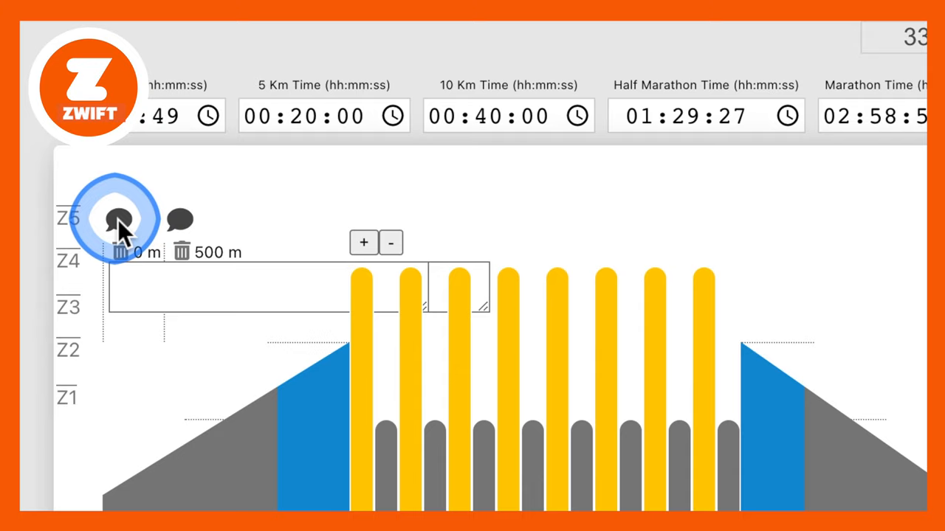
{"action": "type", "text": "Hello welcome alon"}
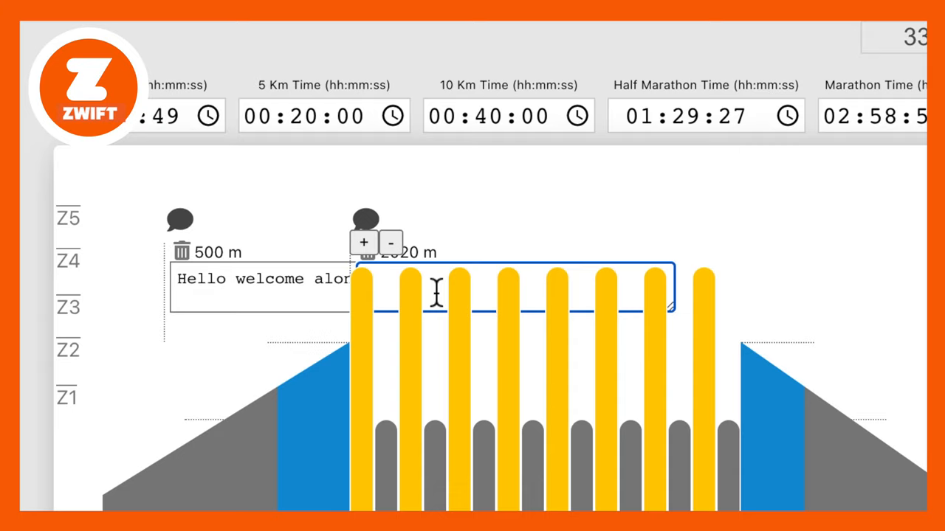
{"action": "left_click", "coordinate": [434, 288]}
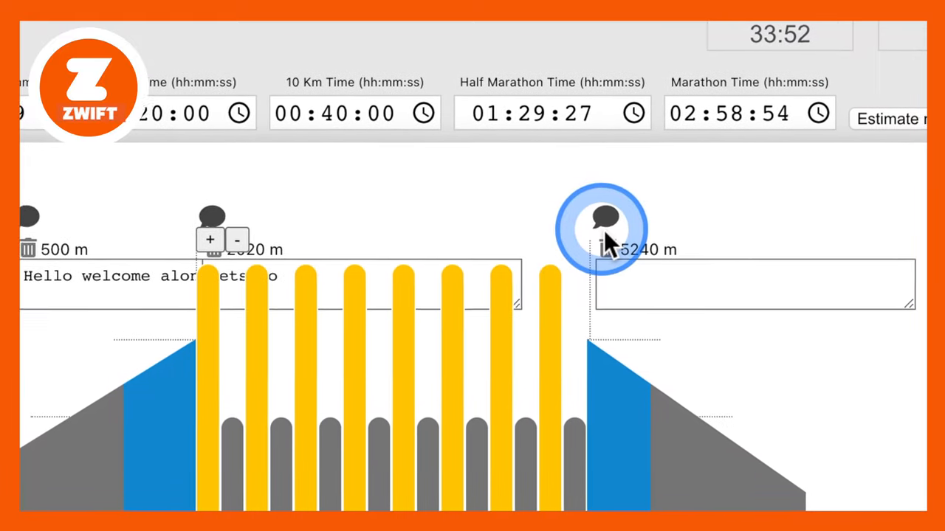
Write 'All finished well done' into the 5240 m text event
{"action": "type", "text": "All f"}
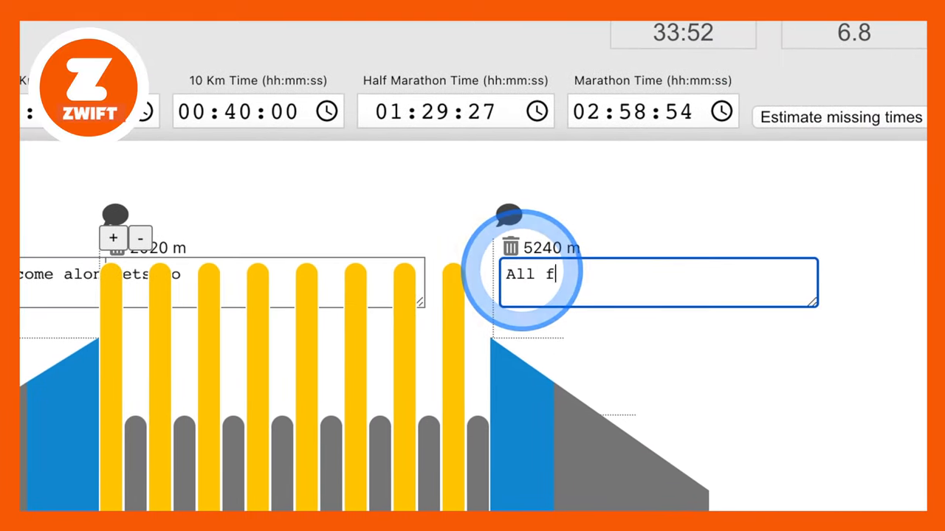
{"action": "type", "text": "inished well done"}
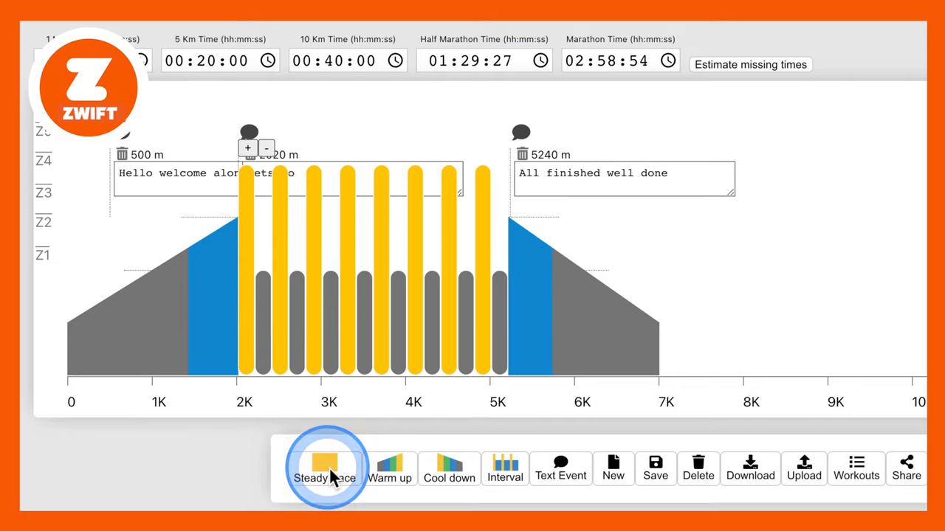
Add a 4000 m steady block raised to 110% and base it on 5K Pace
{"action": "left_click", "coordinate": [325, 469]}
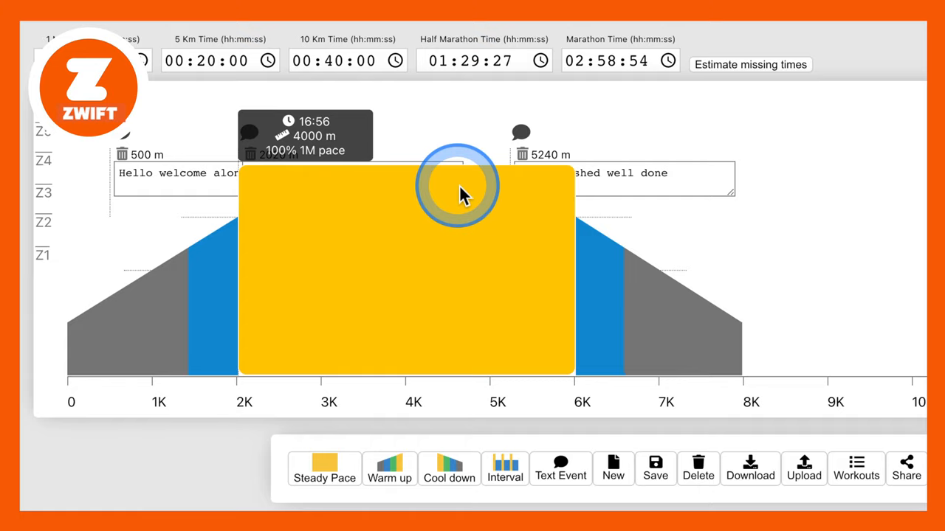
{"action": "left_click_drag", "start_coordinate": [458, 184], "coordinate": [437, 166]}
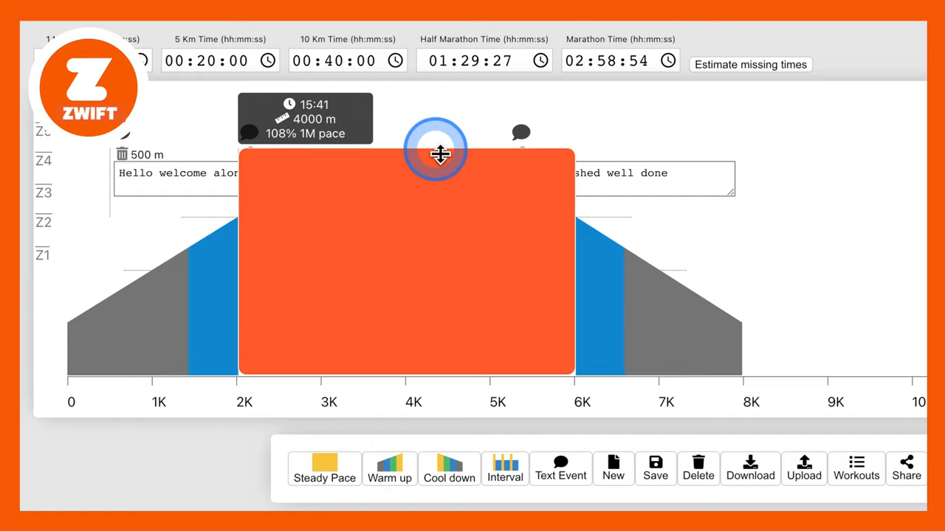
{"action": "left_click_drag", "start_coordinate": [440, 154], "coordinate": [440, 150]}
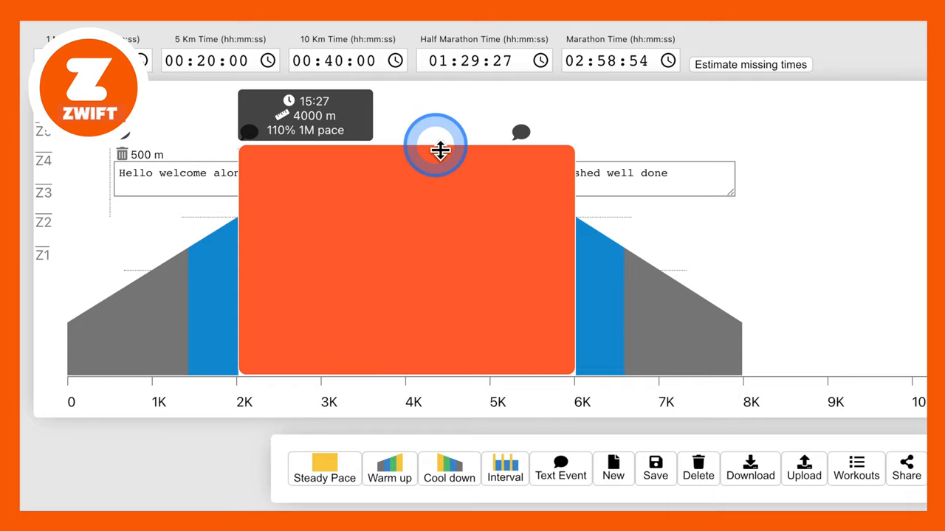
{"action": "mouse_move", "coordinate": [549, 221]}
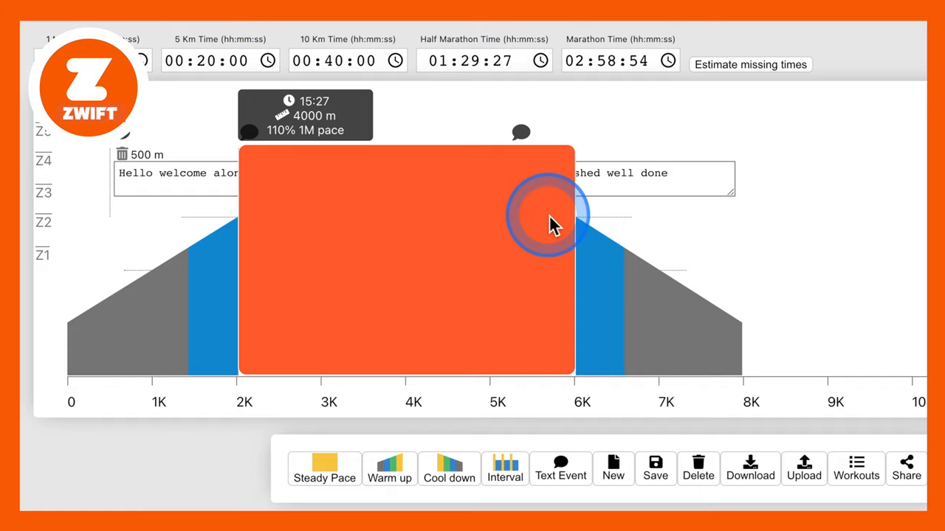
{"action": "mouse_move", "coordinate": [265, 140]}
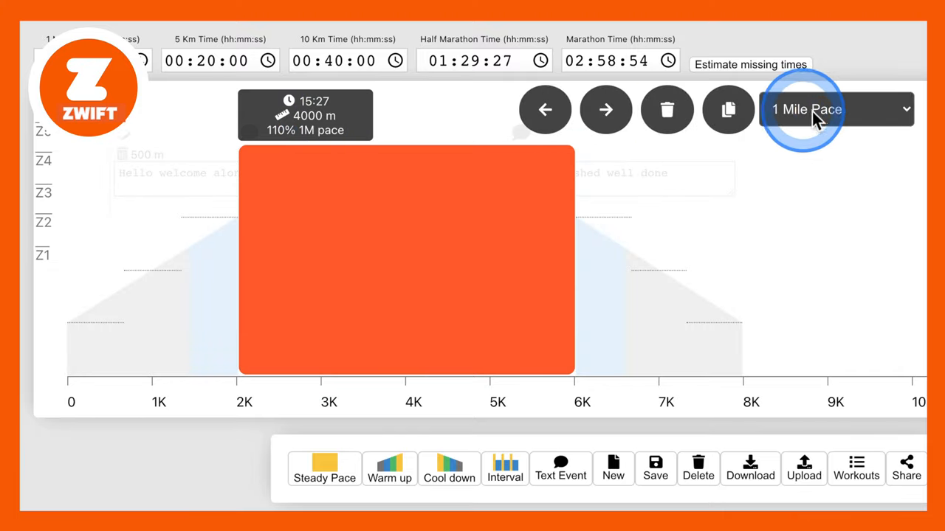
{"action": "left_click", "coordinate": [834, 109]}
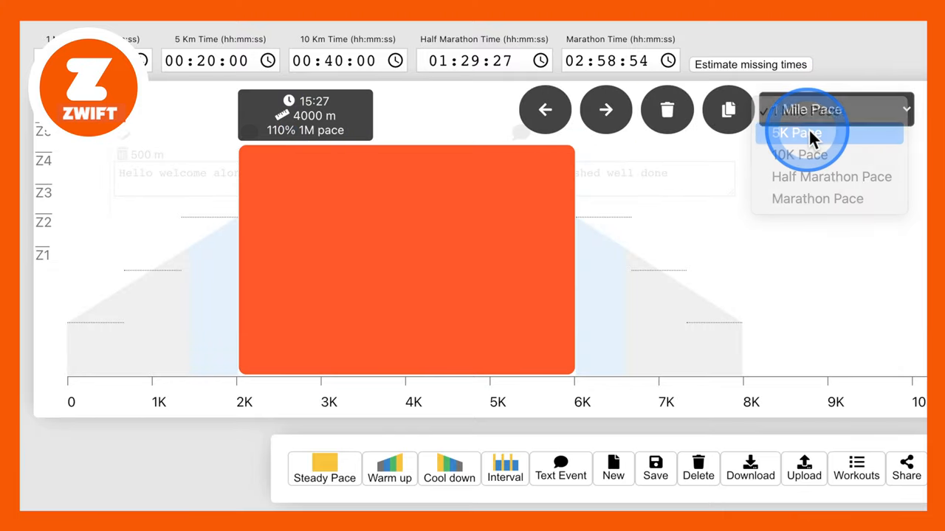
{"action": "left_click", "coordinate": [795, 133]}
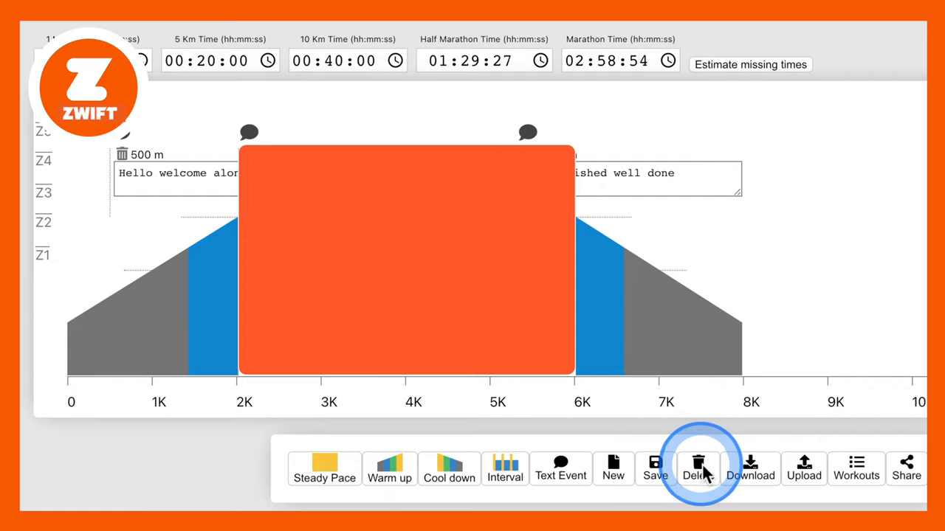
Save the workout titled 'New Workout' and download the workout file
{"action": "left_click", "coordinate": [654, 469]}
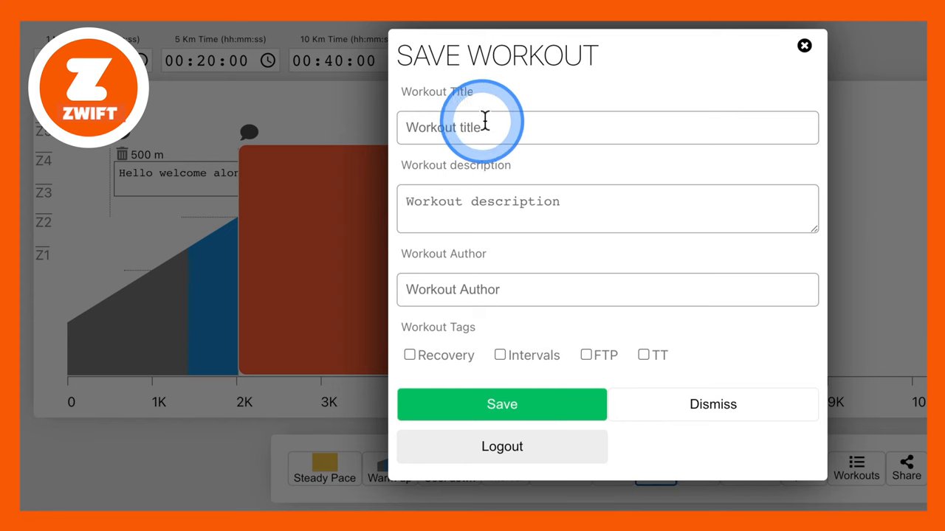
{"action": "type", "text": "N"}
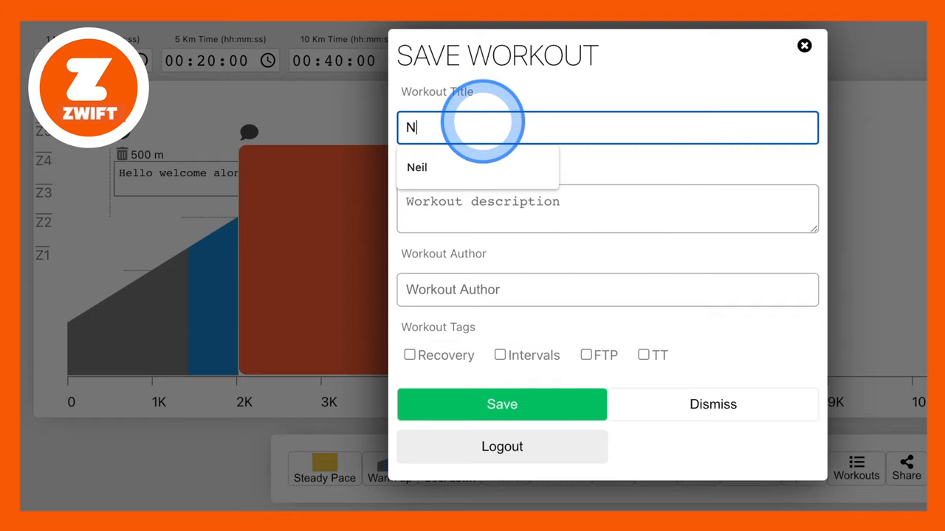
{"action": "type", "text": "New Workout"}
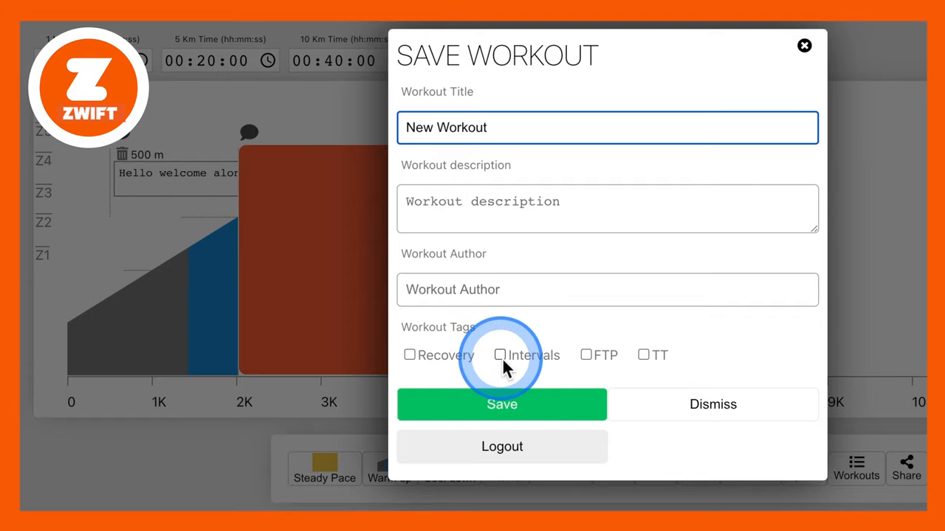
{"action": "left_click", "coordinate": [711, 404]}
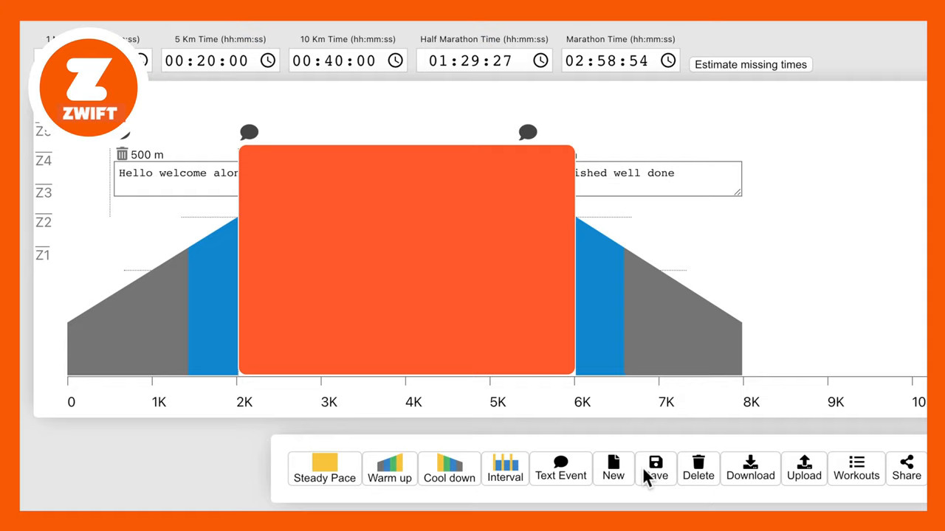
{"action": "left_click", "coordinate": [749, 470]}
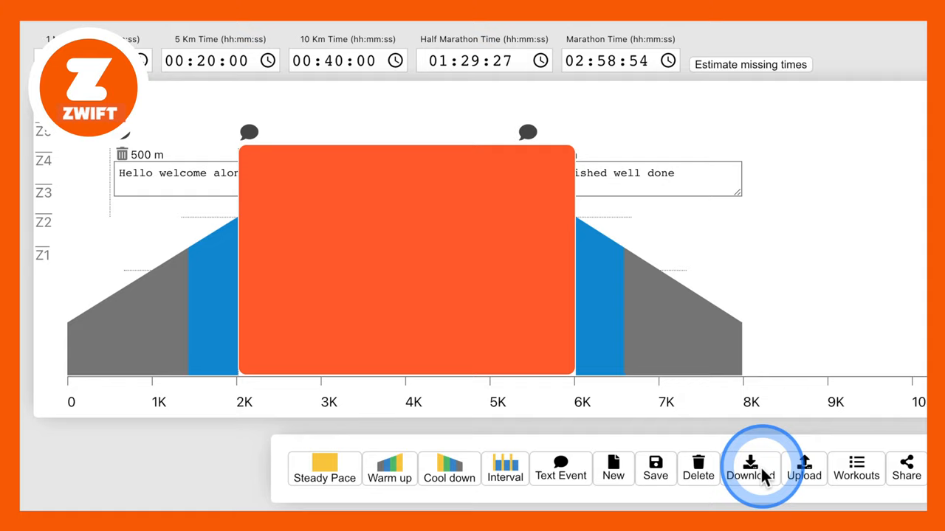